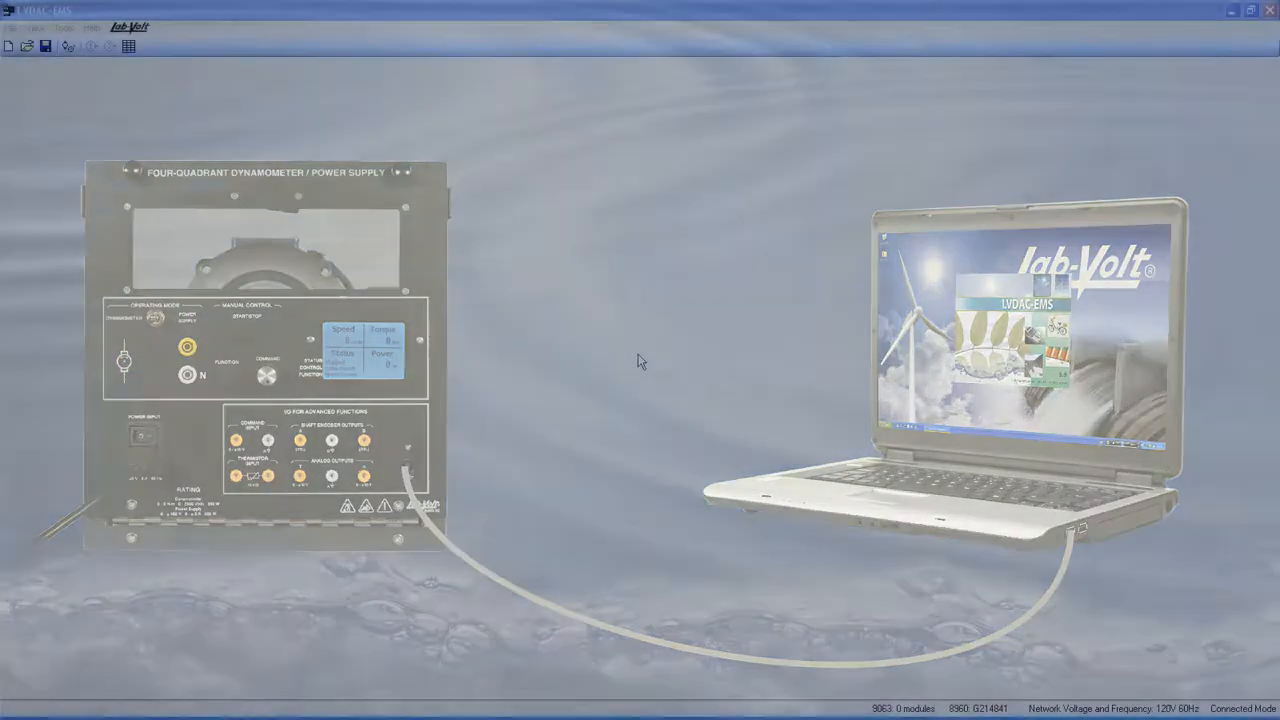
- Switch the Four-Quadrant Dynamometer/Power Supply function to Small Wind-Turbine Emulator
left_click(68, 46)
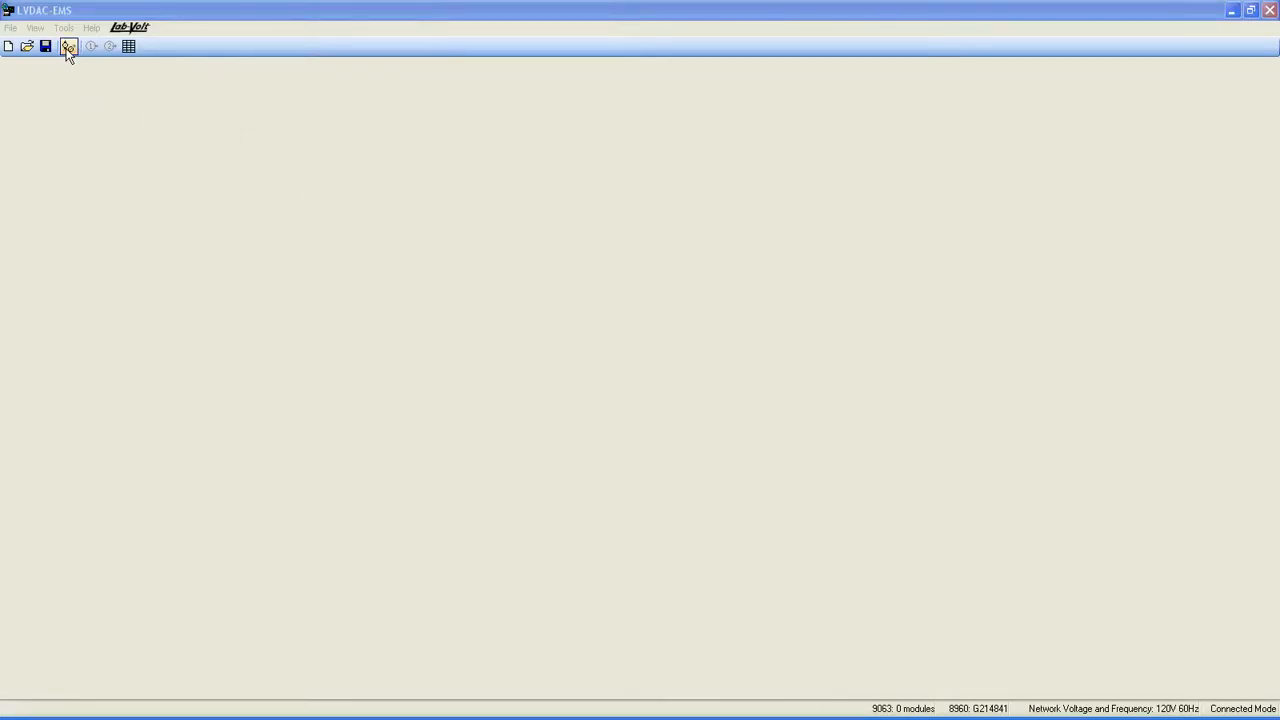
left_click(68, 46)
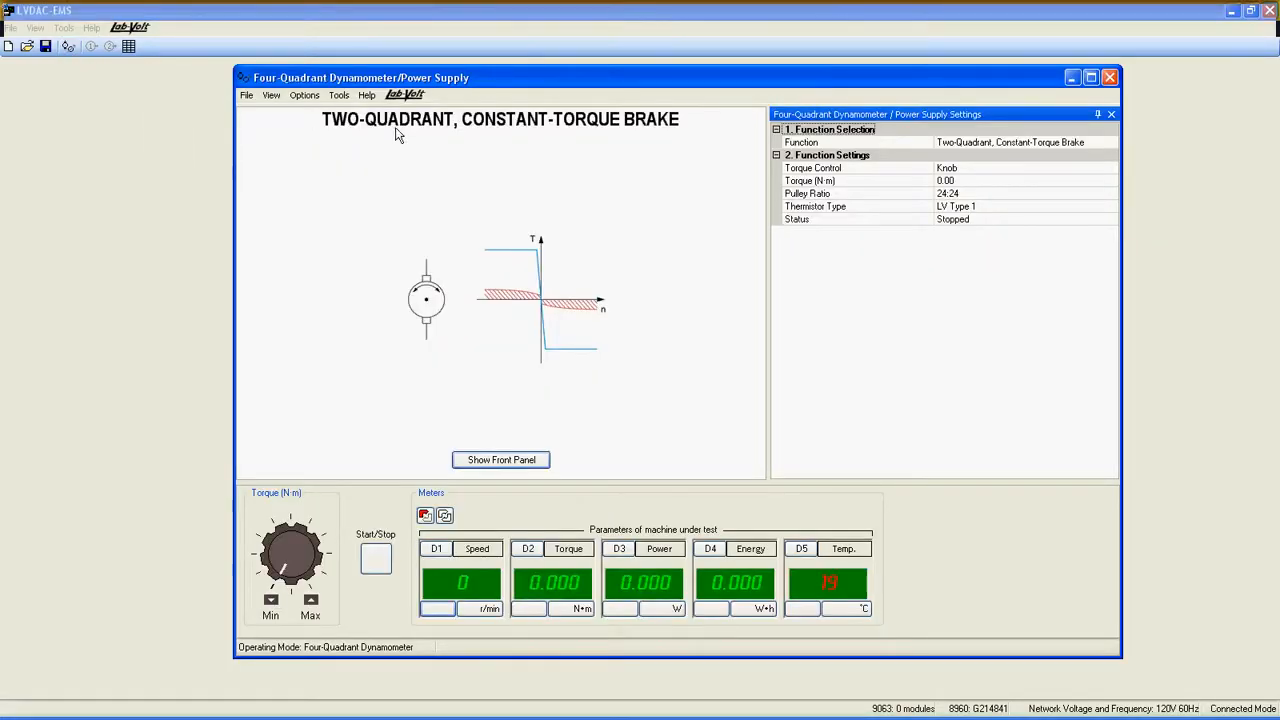
left_click(1112, 142)
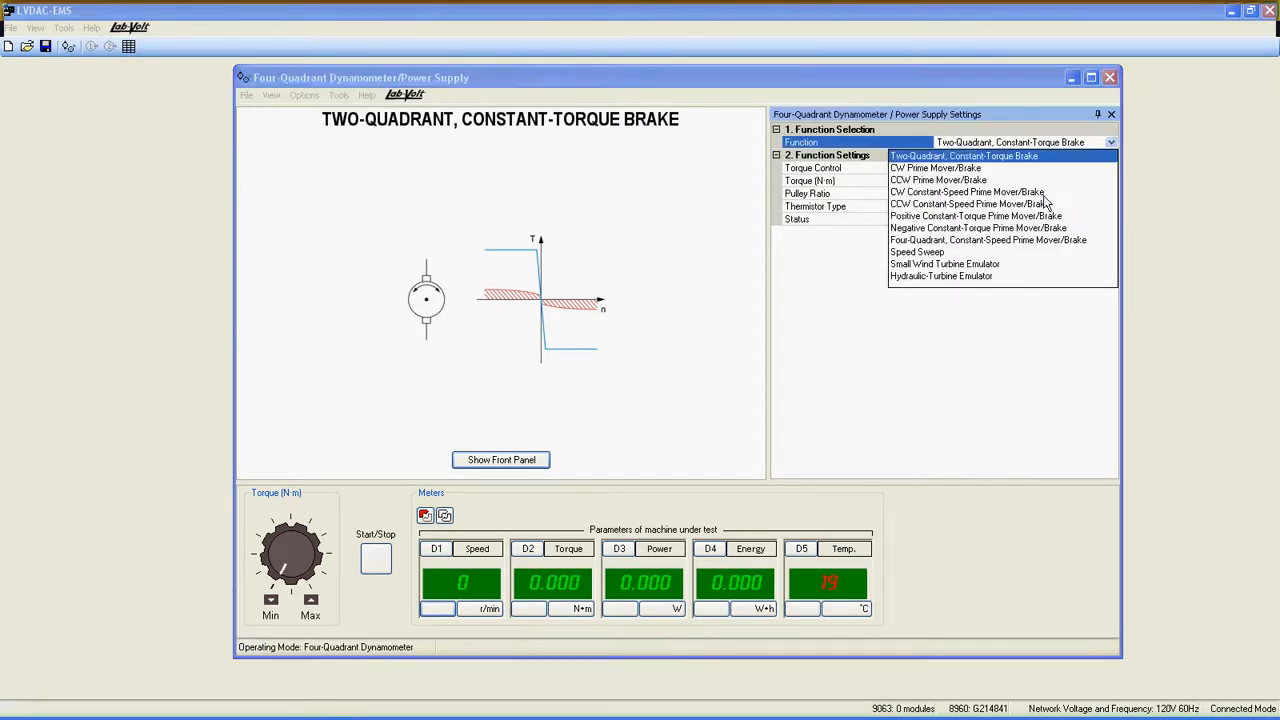
left_click(944, 264)
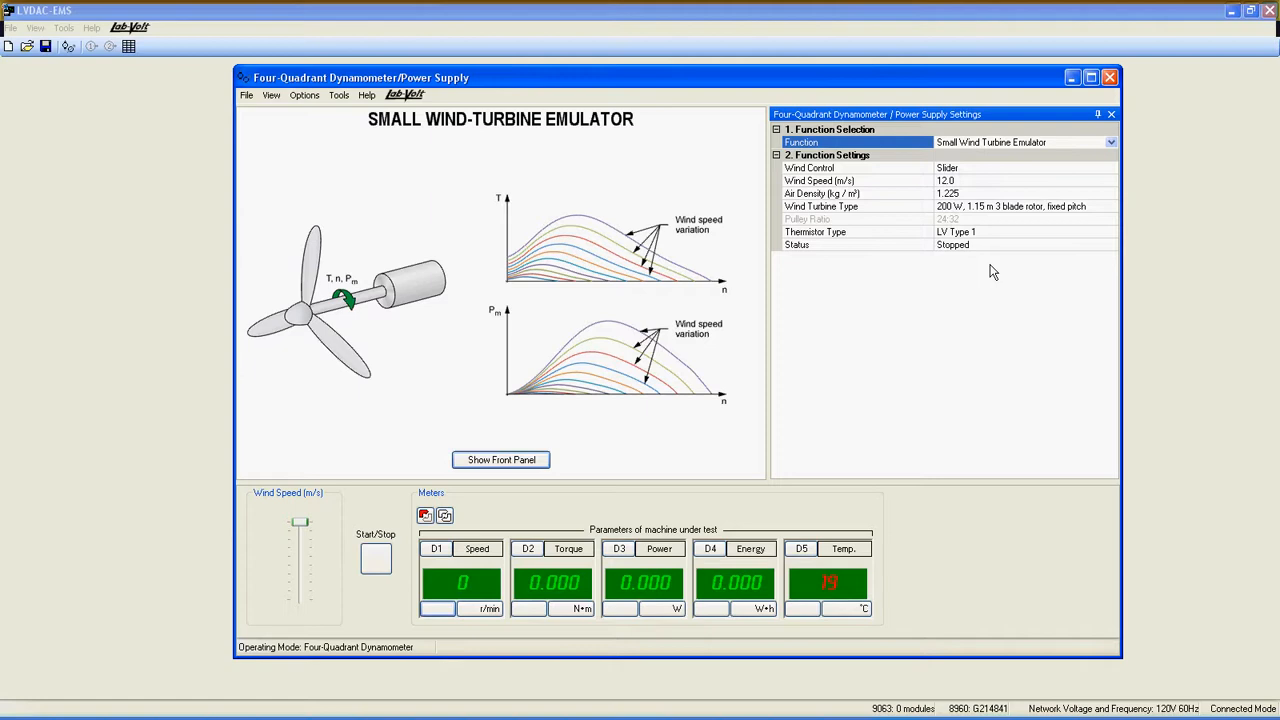
- Leave Wind Control on Slider and drag the wind speed from 12.0 down to 10.0 m/s
left_click(810, 168)
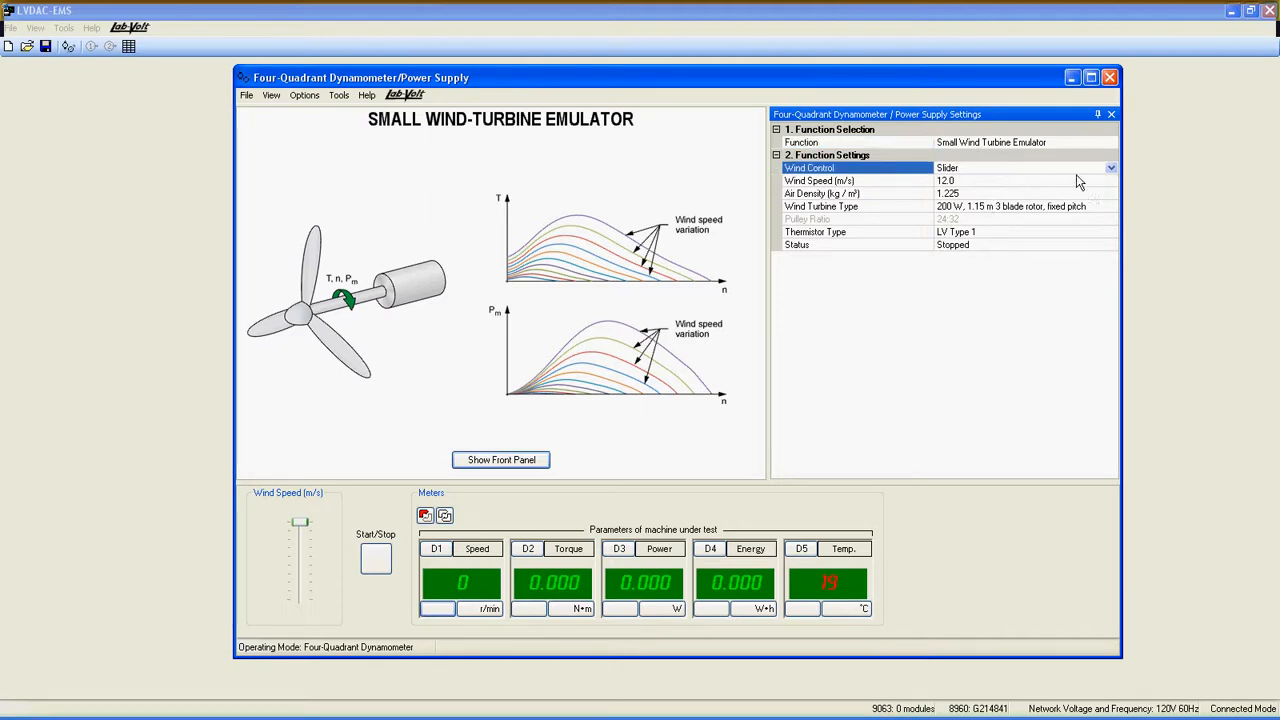
left_click(1112, 168)
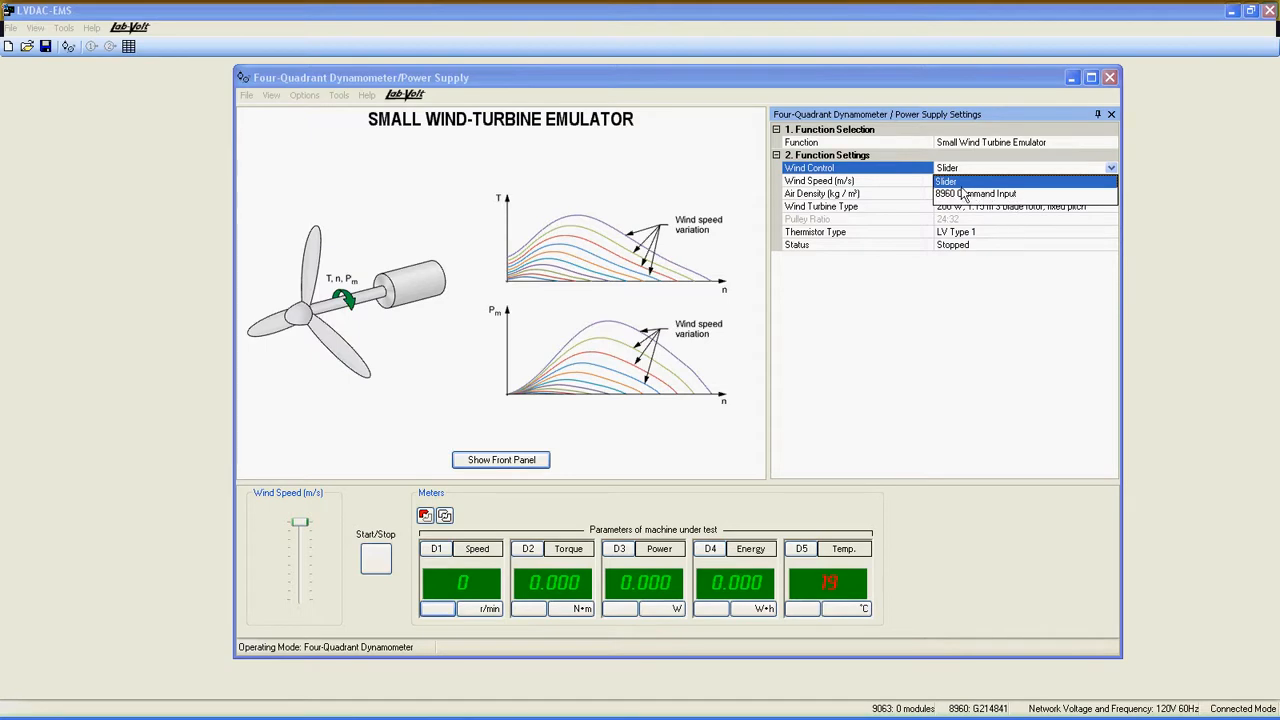
left_click(970, 180)
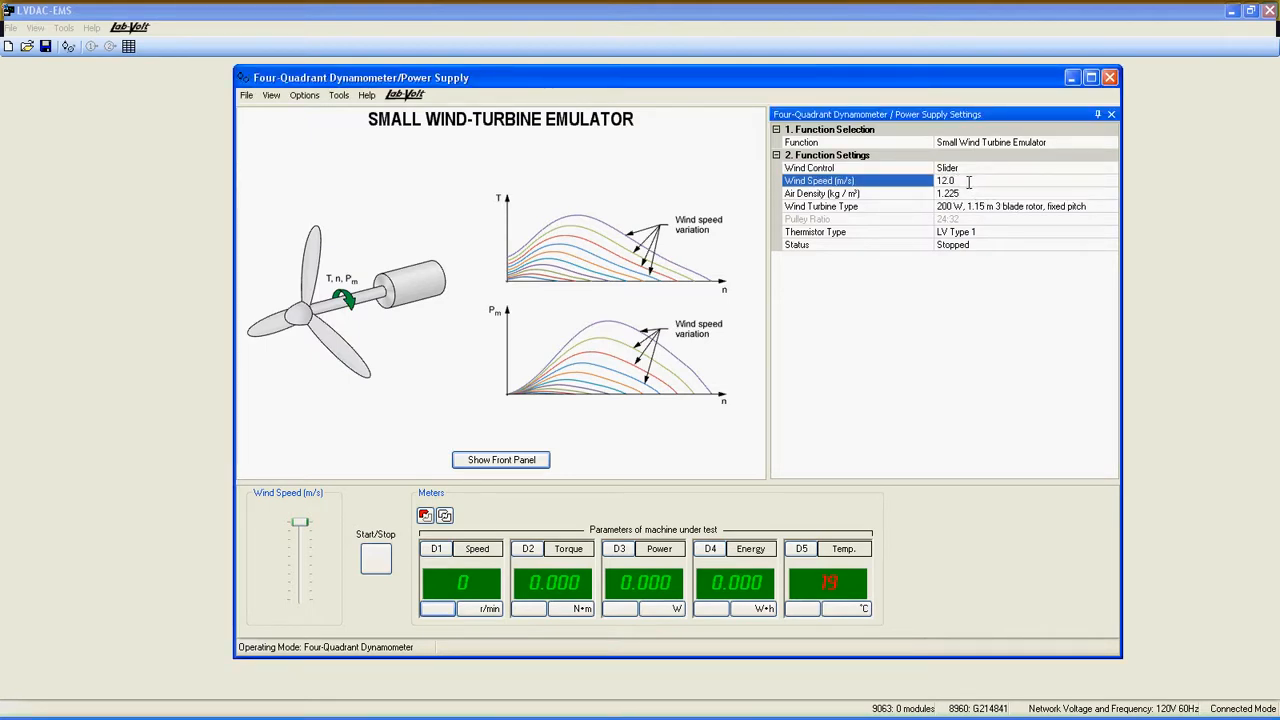
left_click_drag(300, 522, 300, 528)
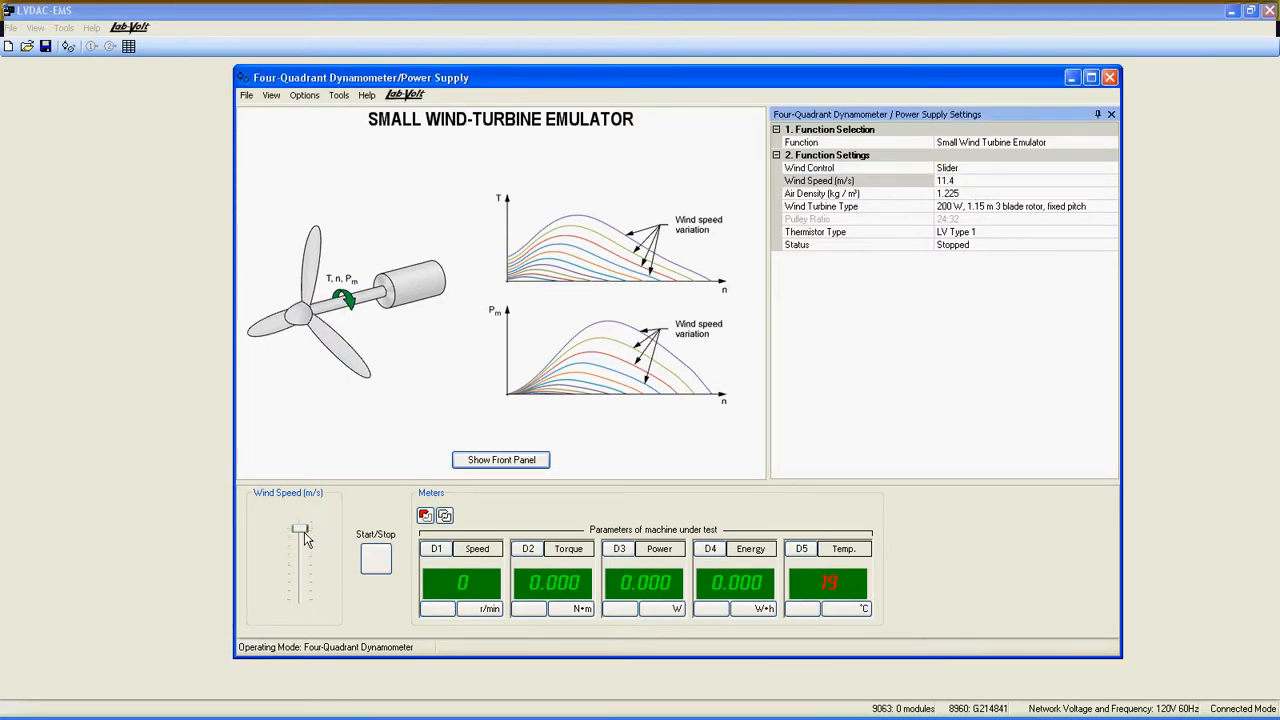
left_click_drag(300, 528, 300, 556)
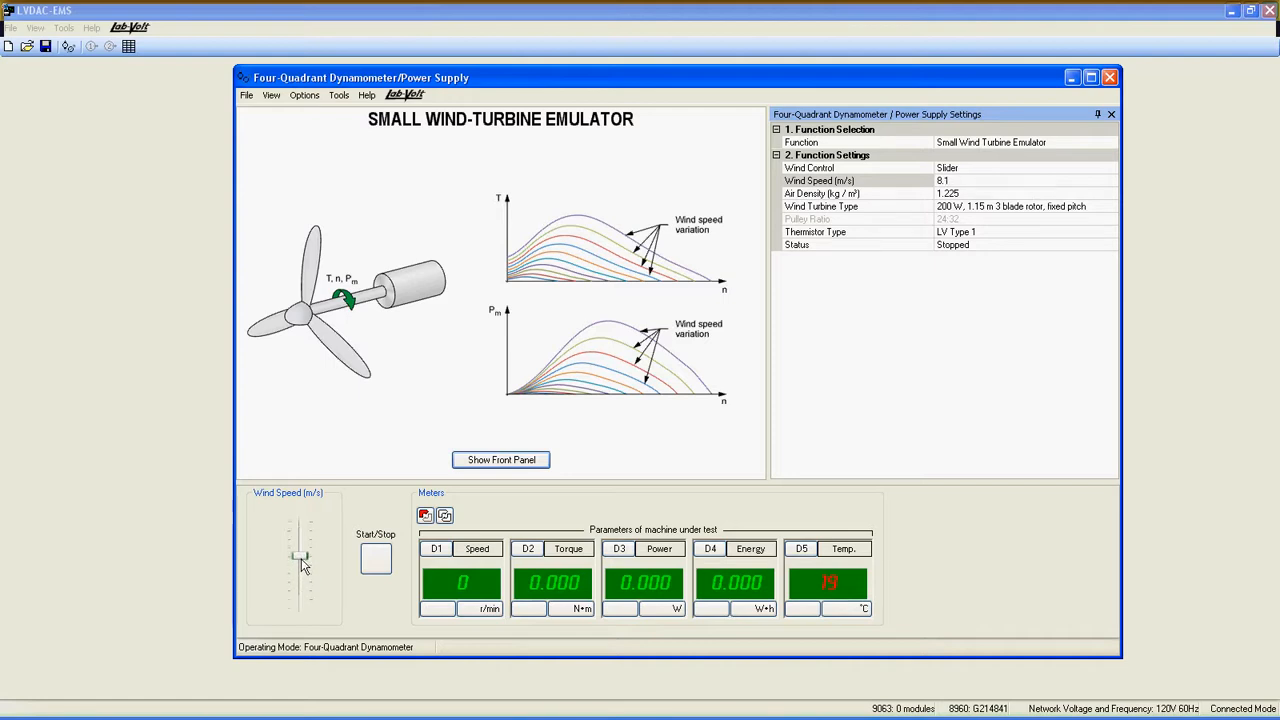
left_click_drag(302, 556, 302, 540)
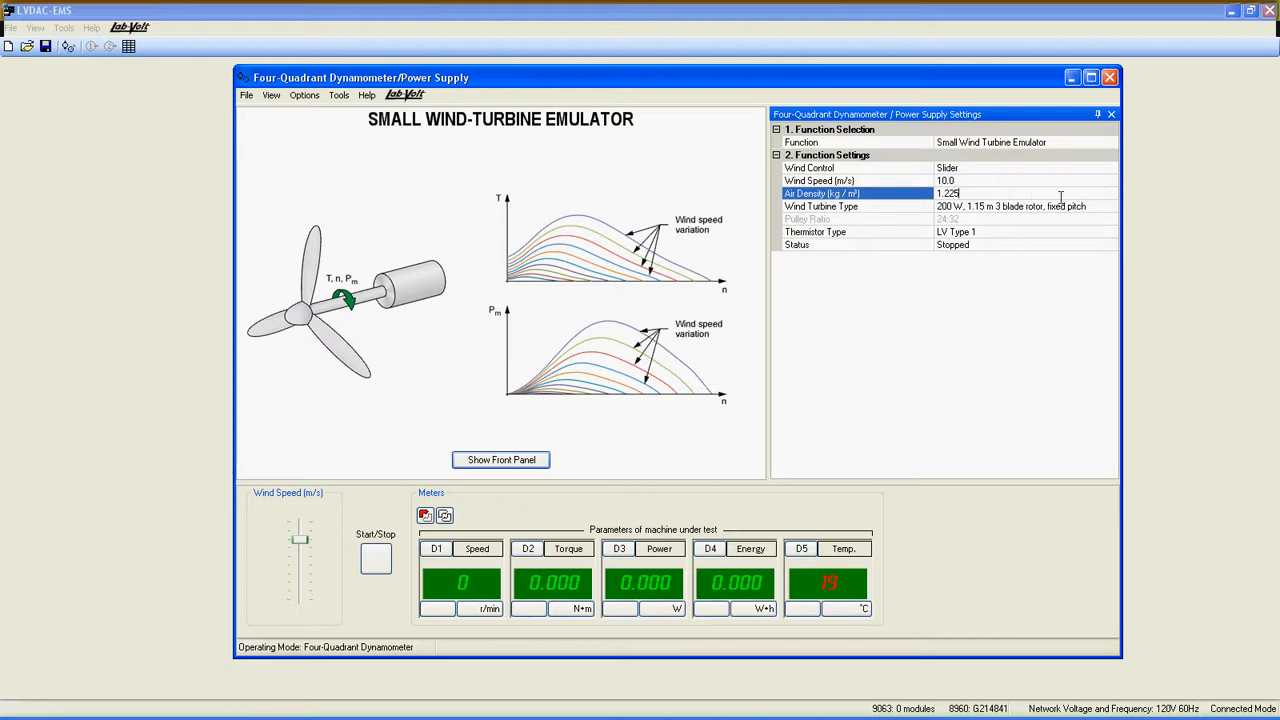
mouse_move(1100, 218)
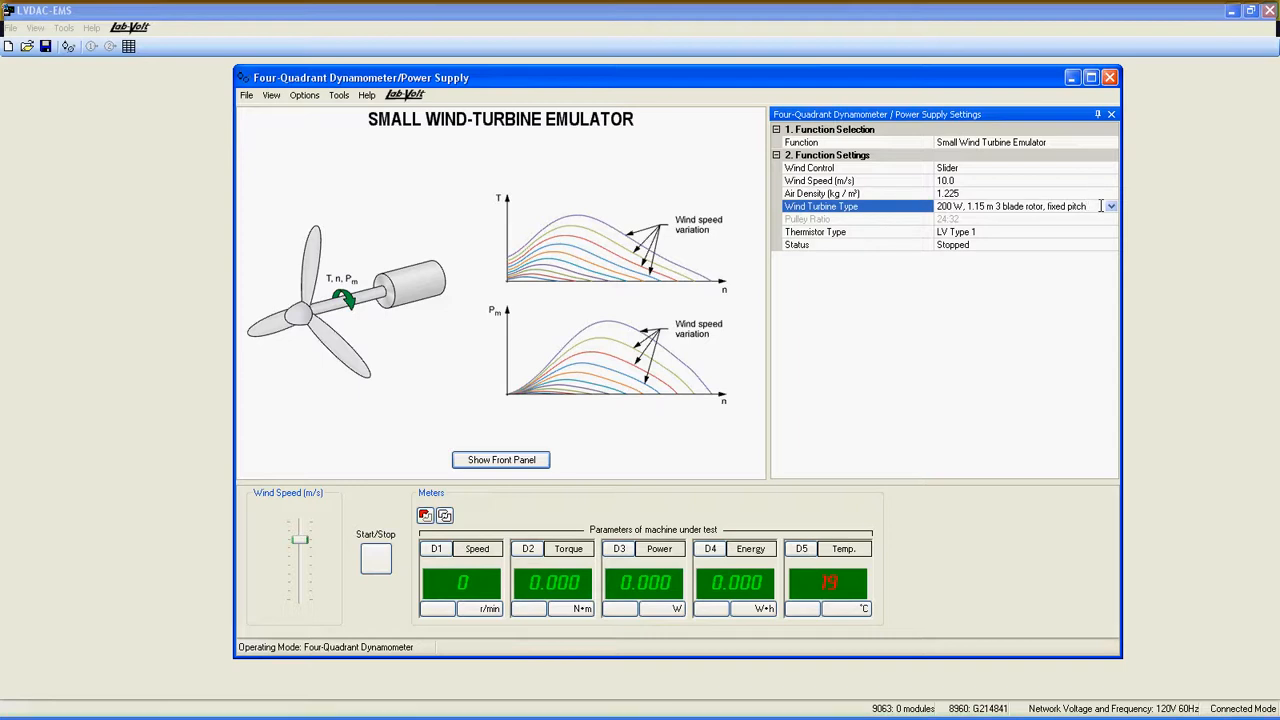
left_click(1110, 206)
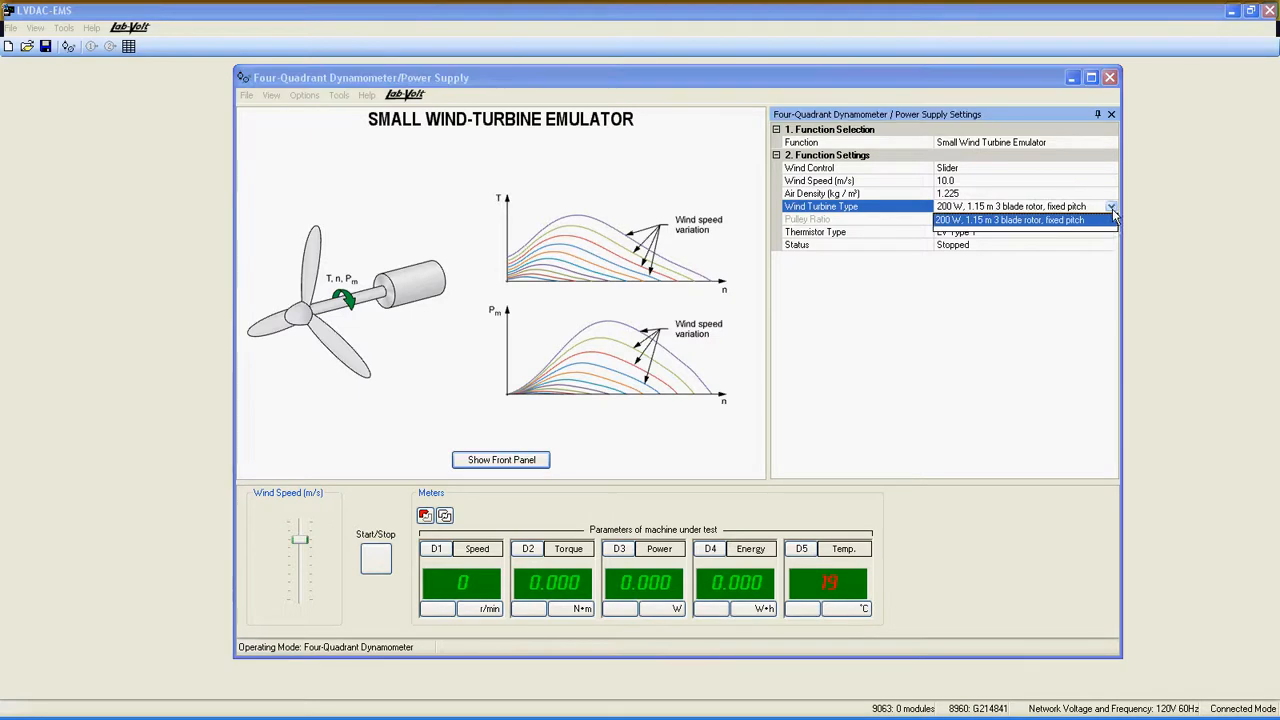
left_click(1010, 206)
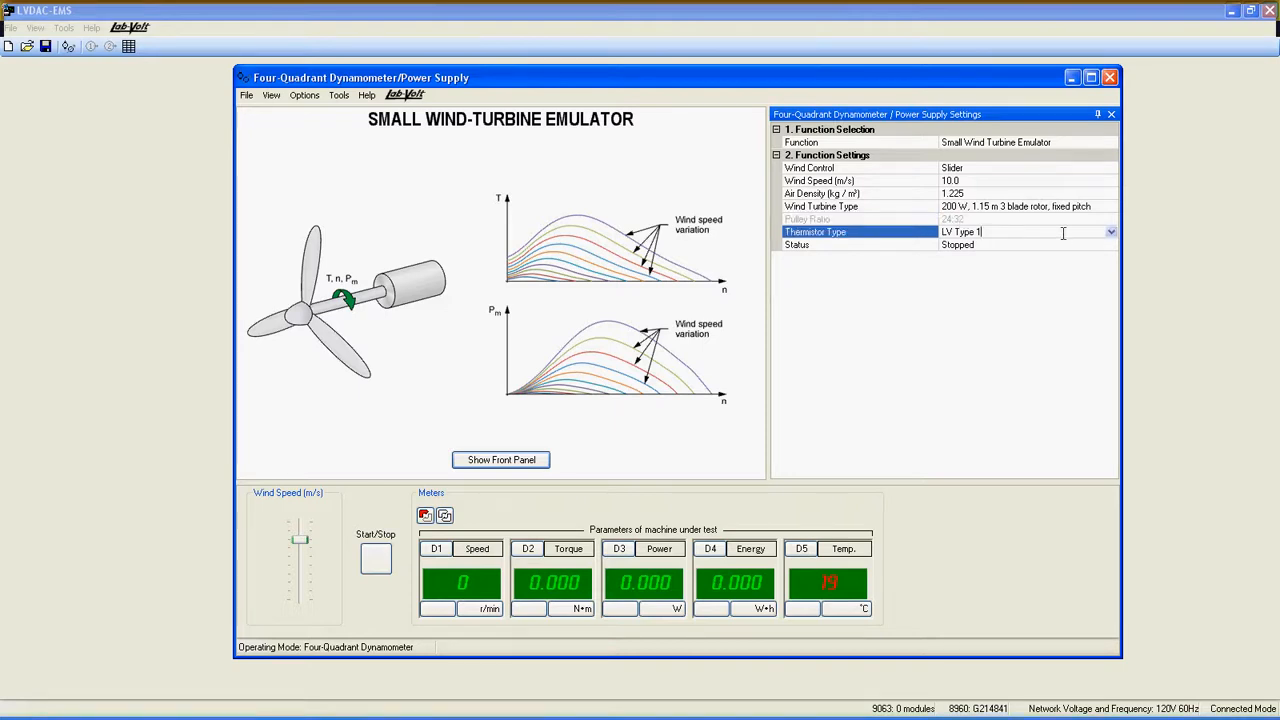
left_click(1110, 232)
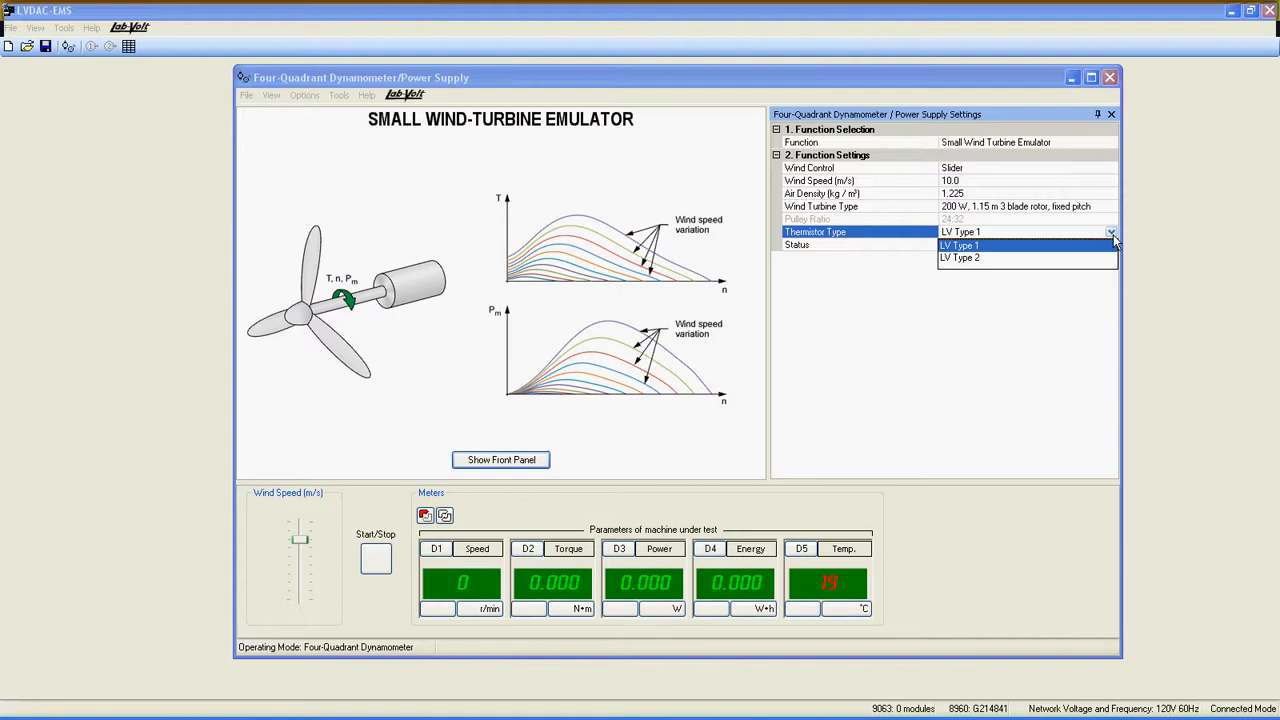
mouse_move(968, 248)
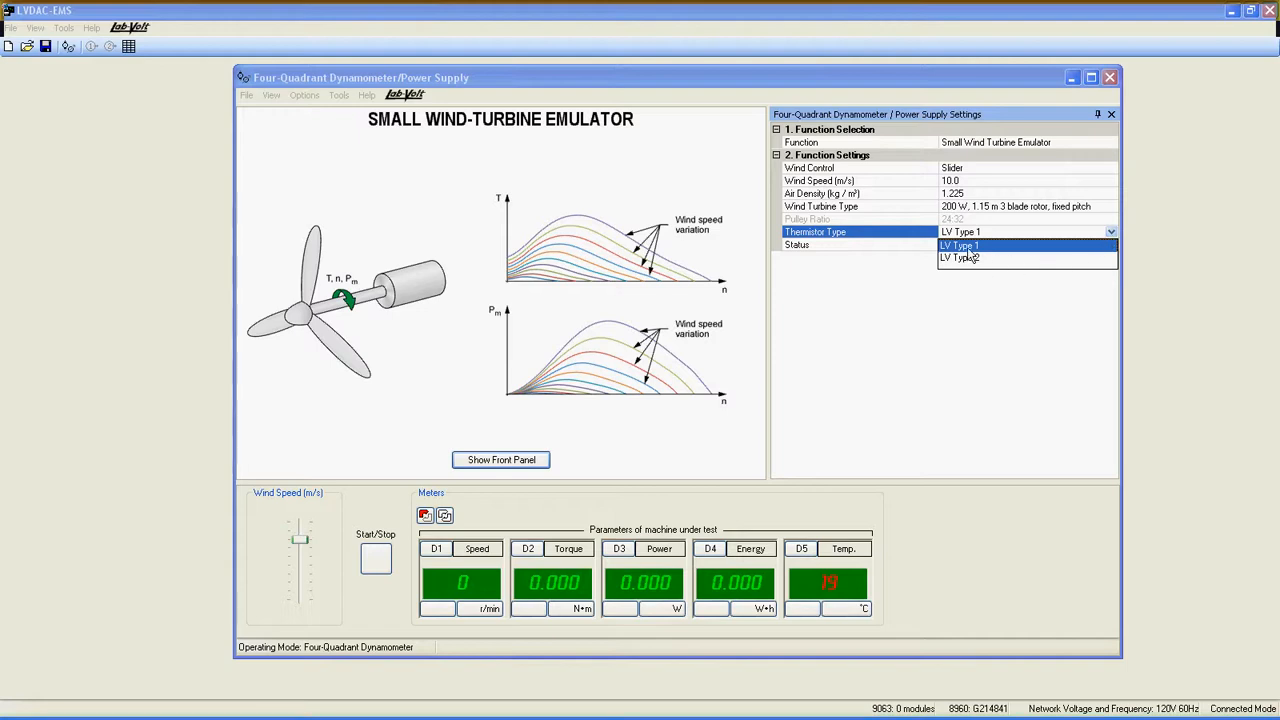
mouse_move(976, 264)
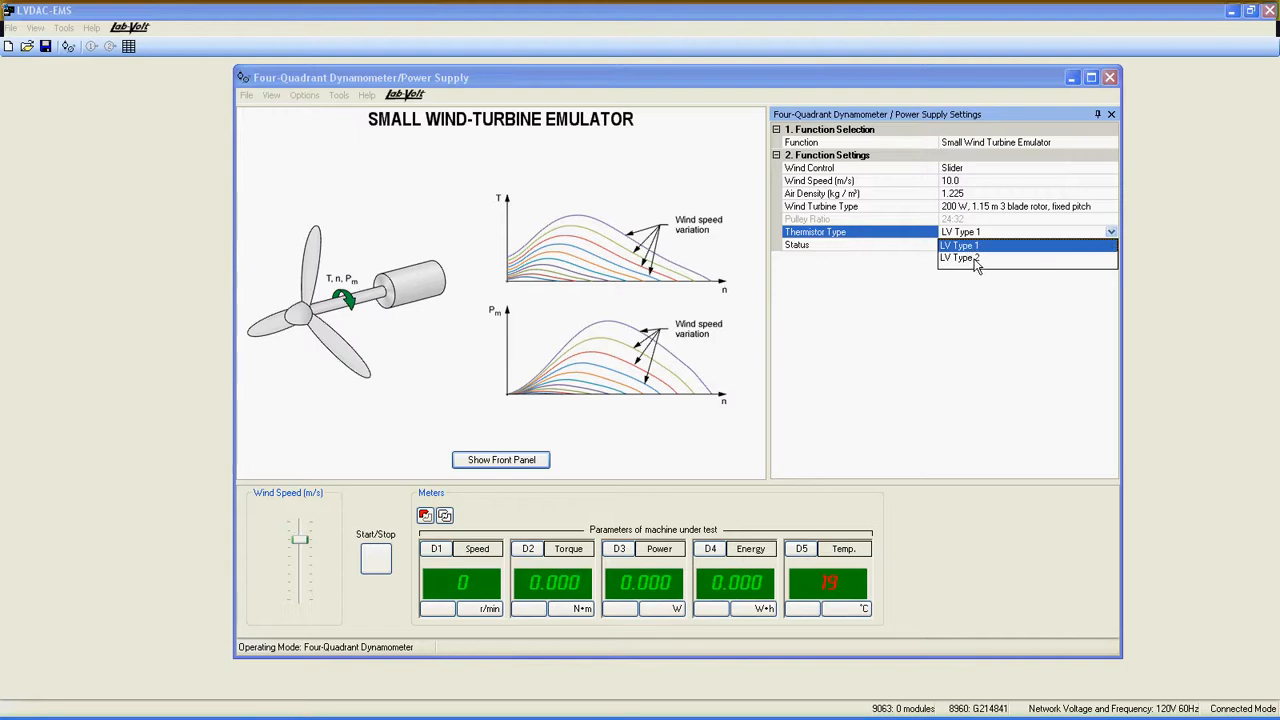
left_click(958, 244)
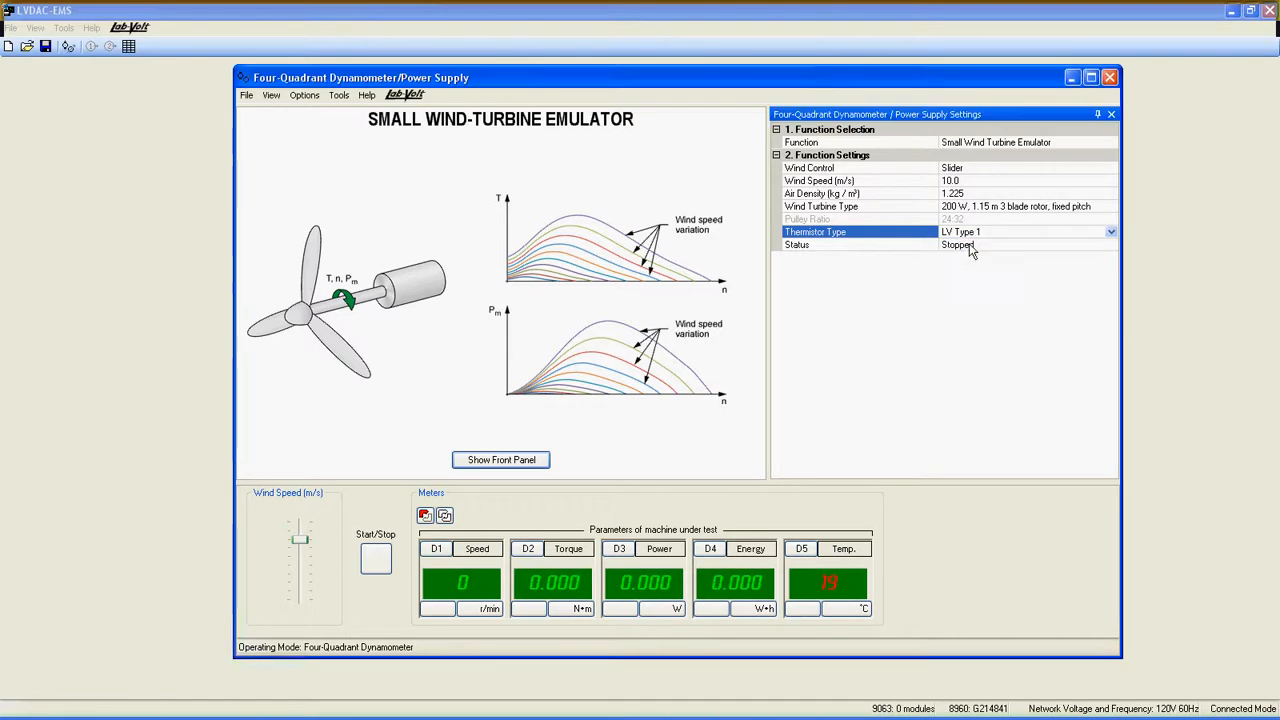
left_click(1110, 244)
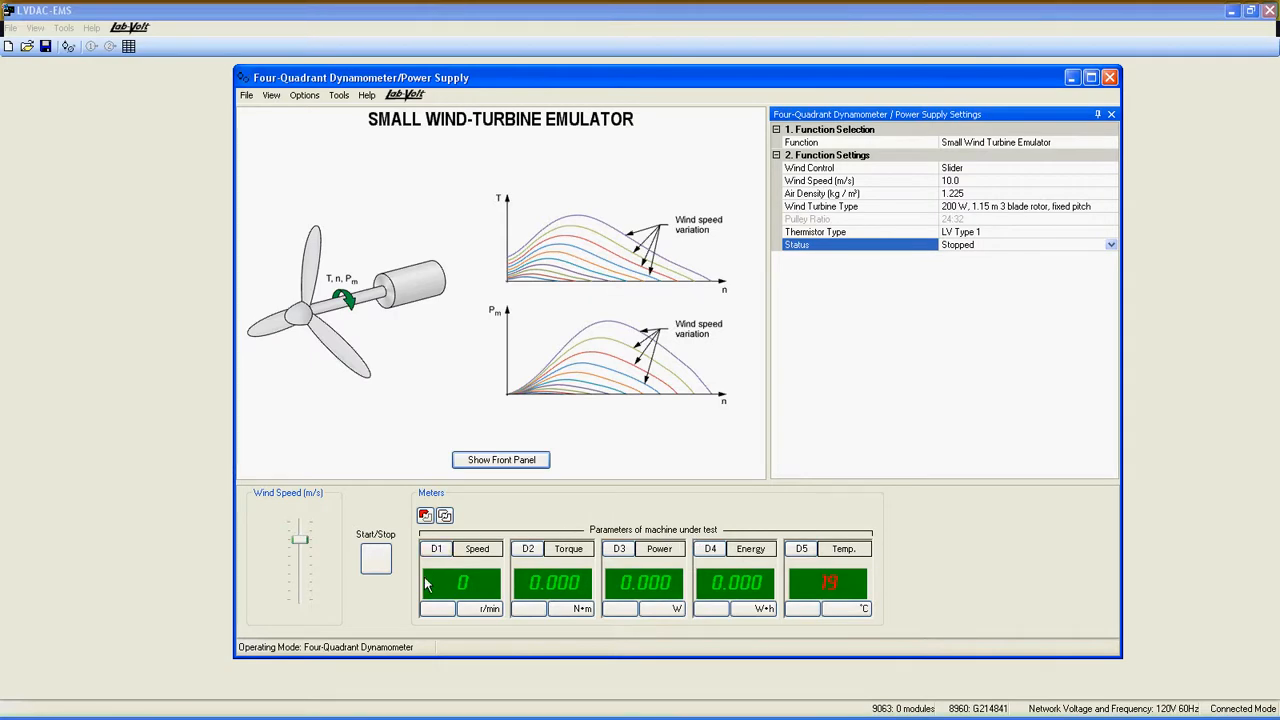
mouse_move(564, 544)
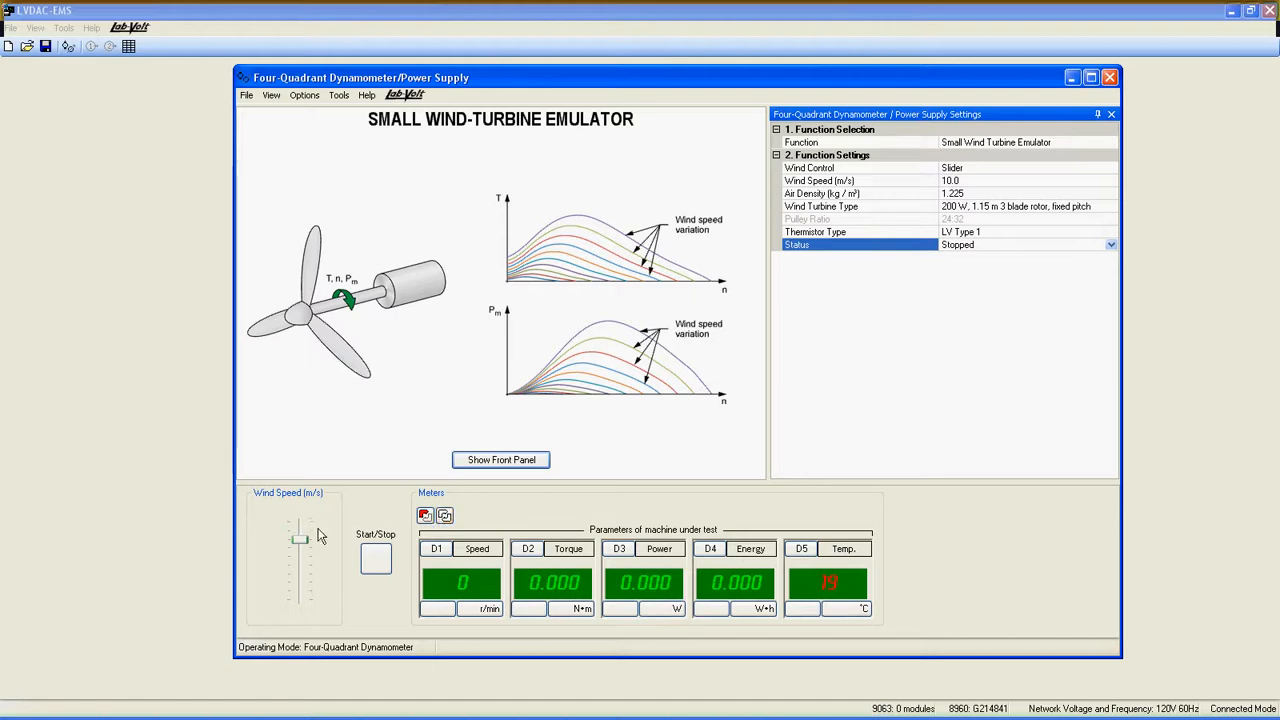
mouse_move(408, 572)
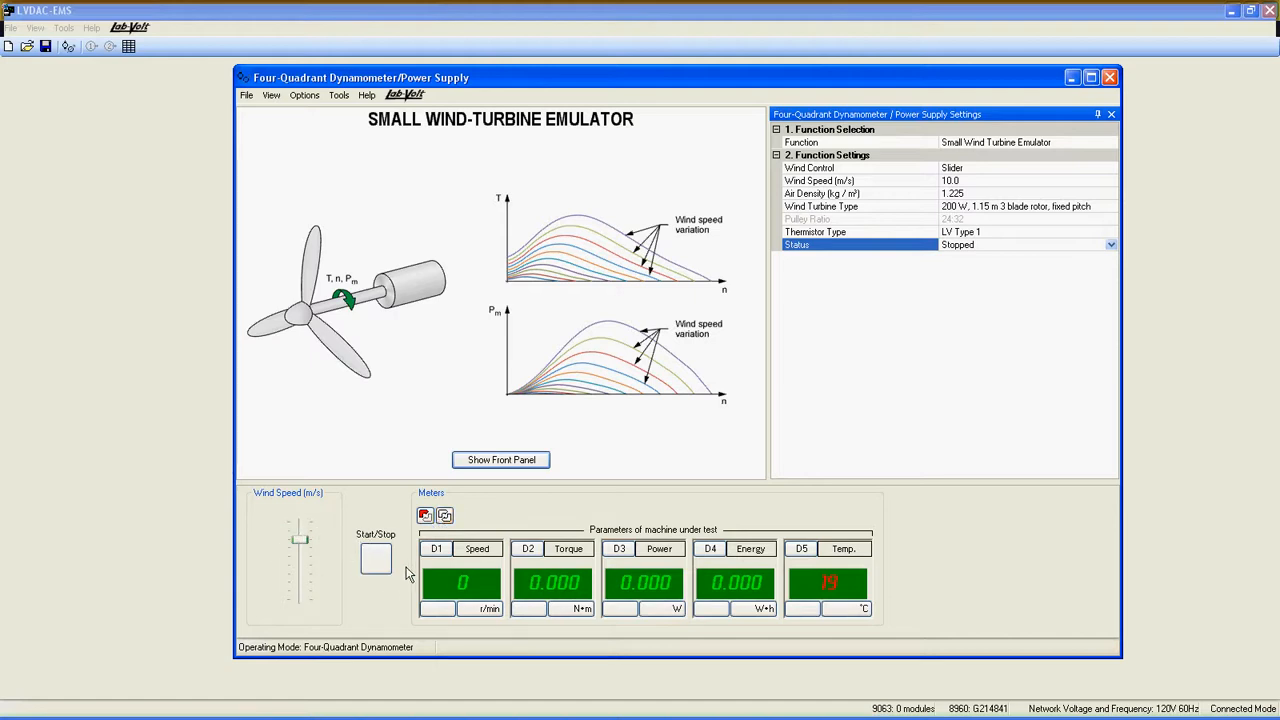
mouse_move(352, 544)
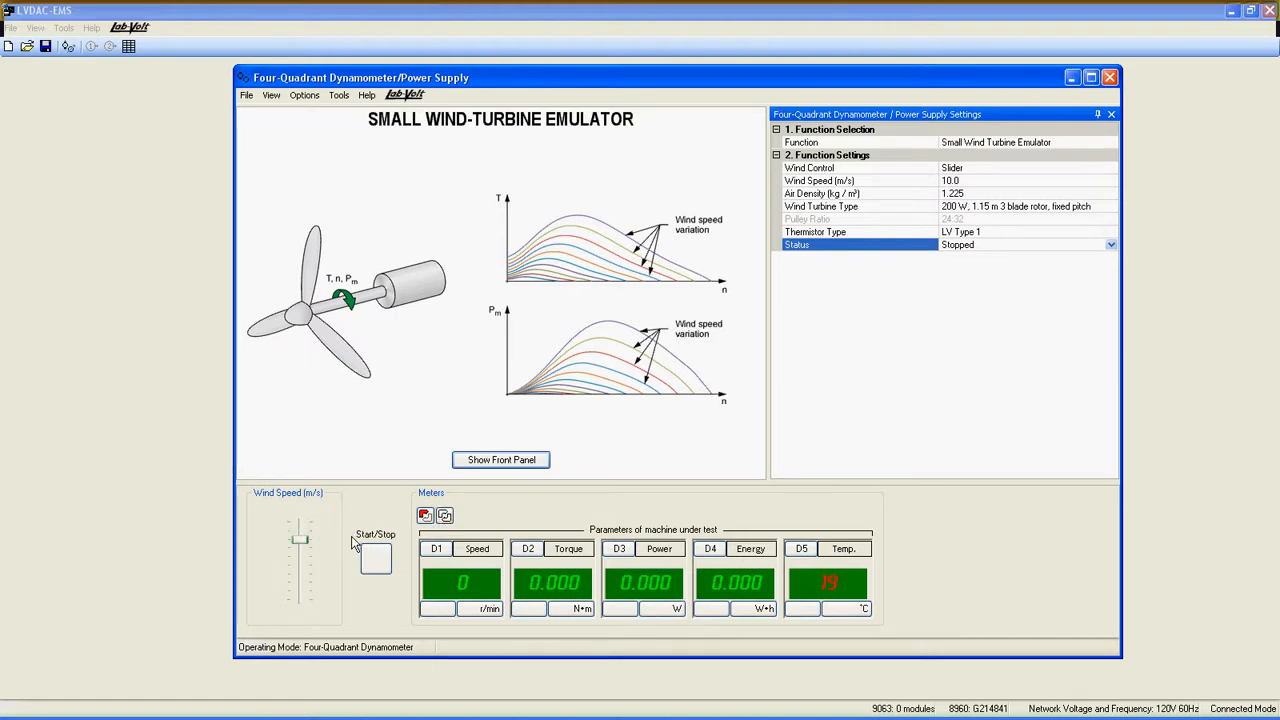
mouse_move(426, 378)
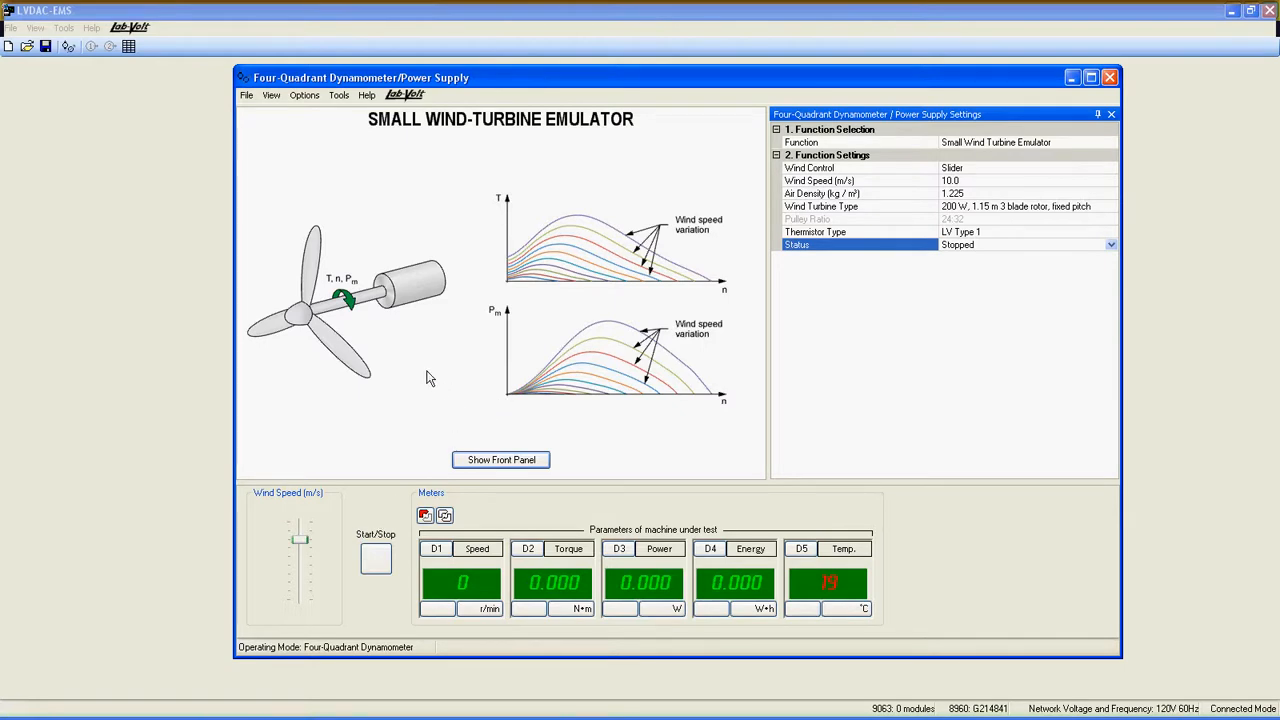
mouse_move(524, 404)
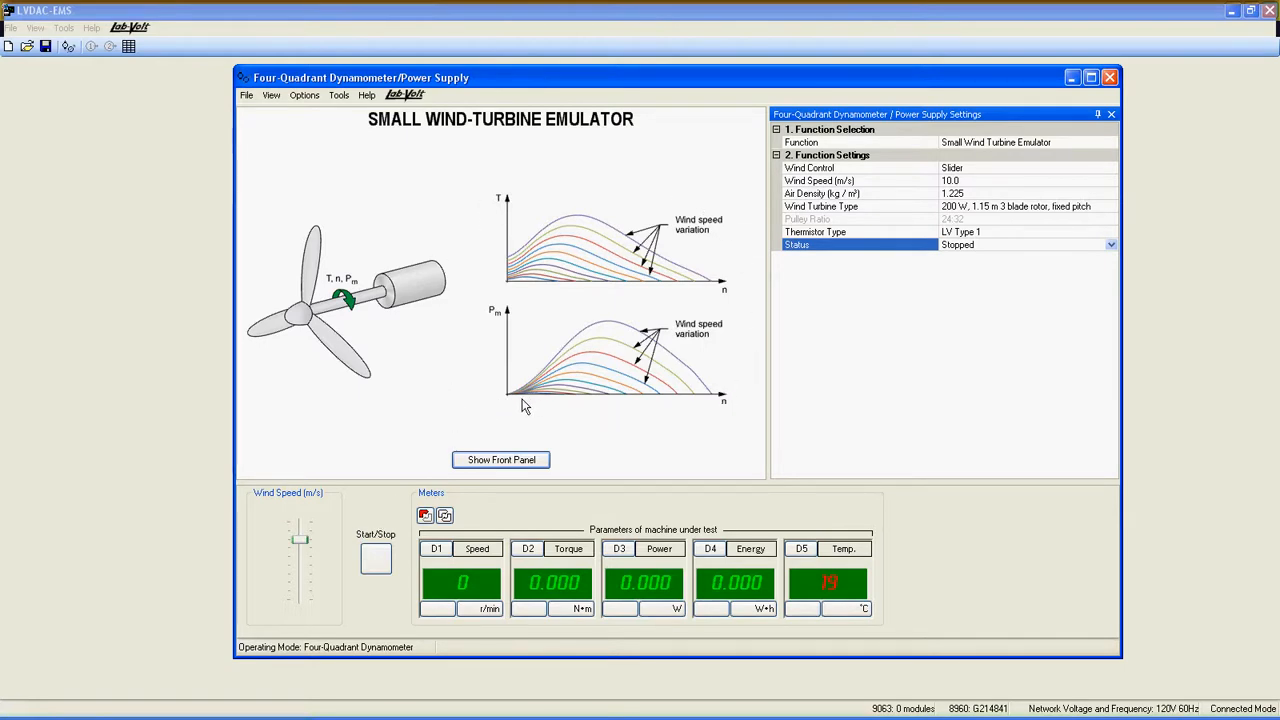
- Start the emulator with continuous meter refresh and lower the wind speed to 7.7 m/s
left_click(376, 558)
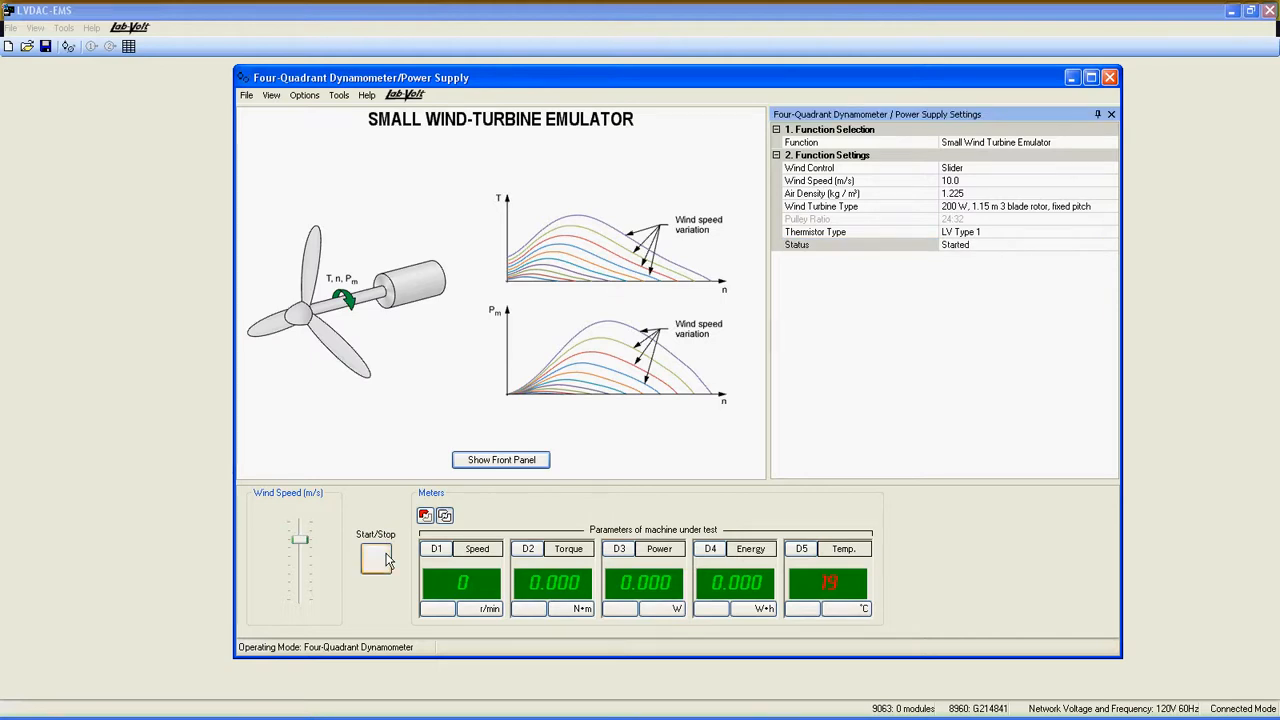
left_click(376, 558)
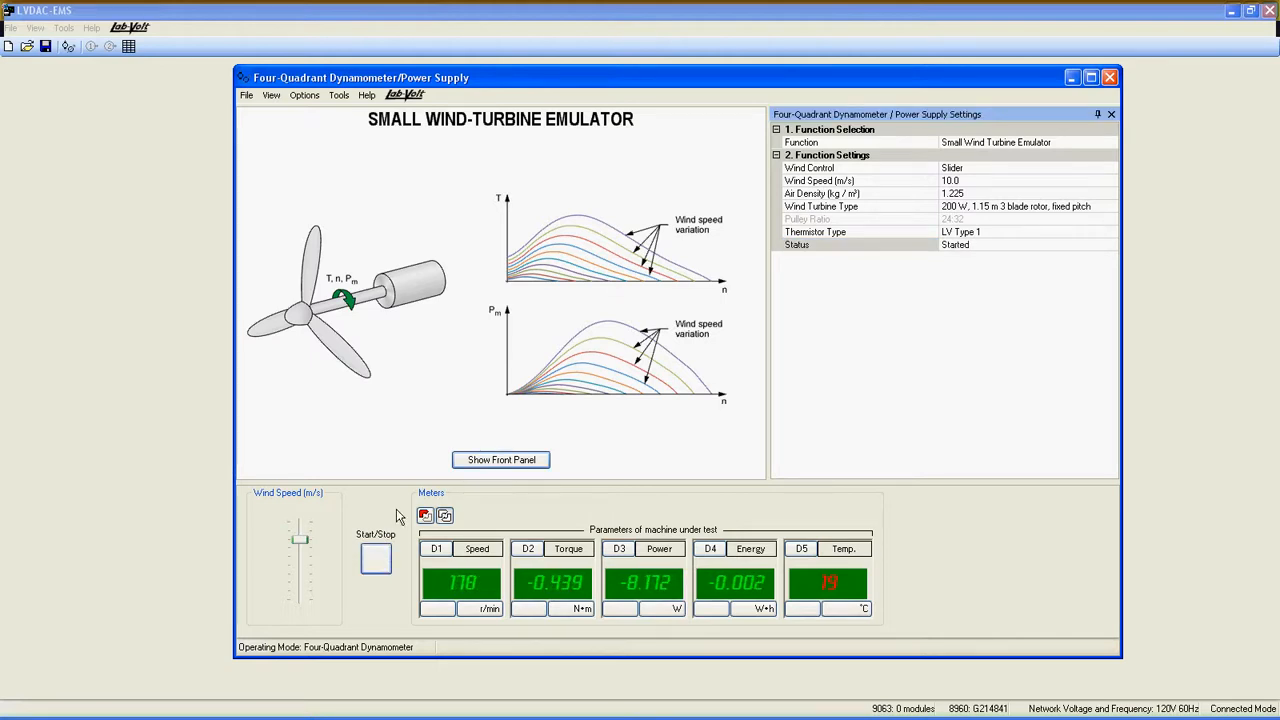
left_click_drag(300, 540, 304, 558)
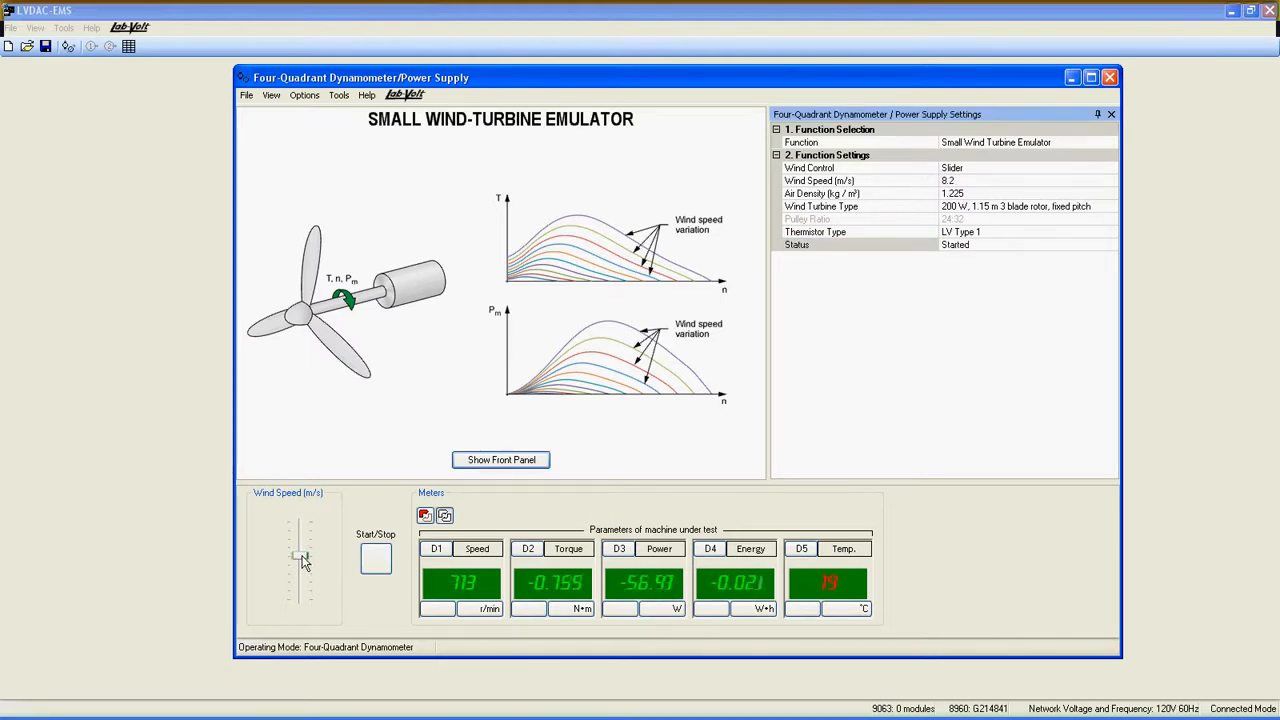
left_click_drag(304, 558, 304, 556)
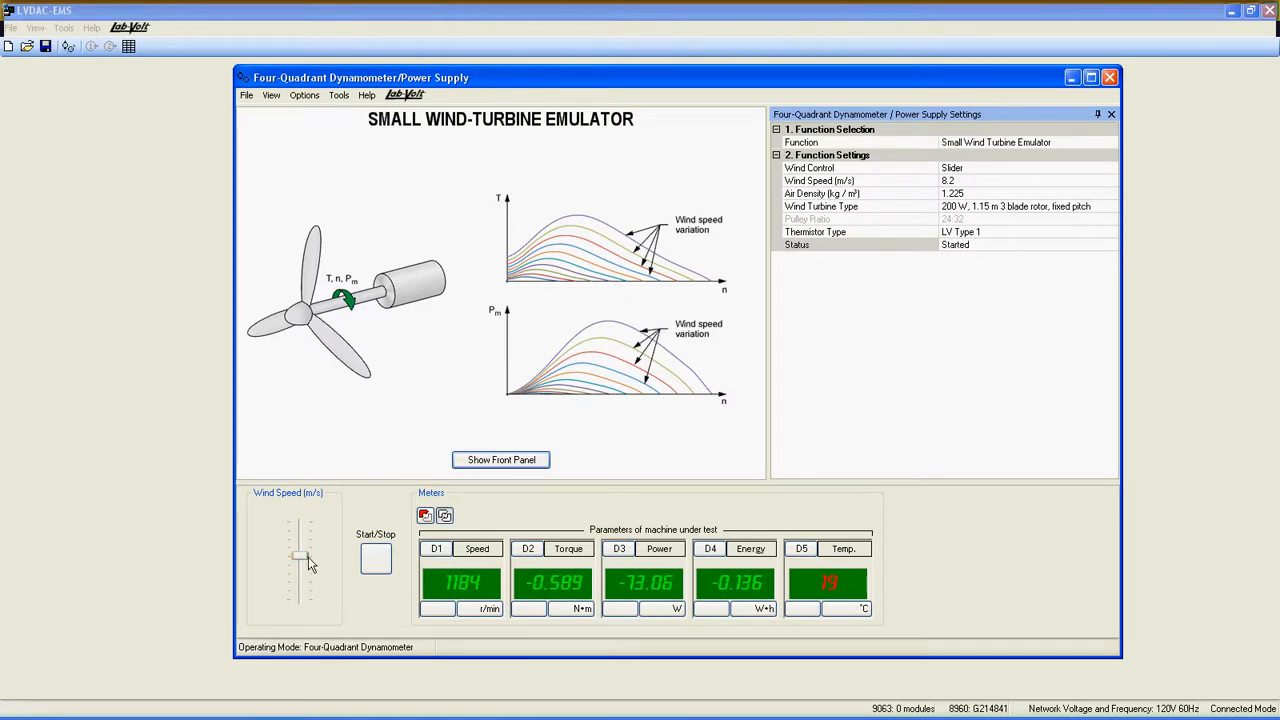
left_click_drag(302, 552, 302, 562)
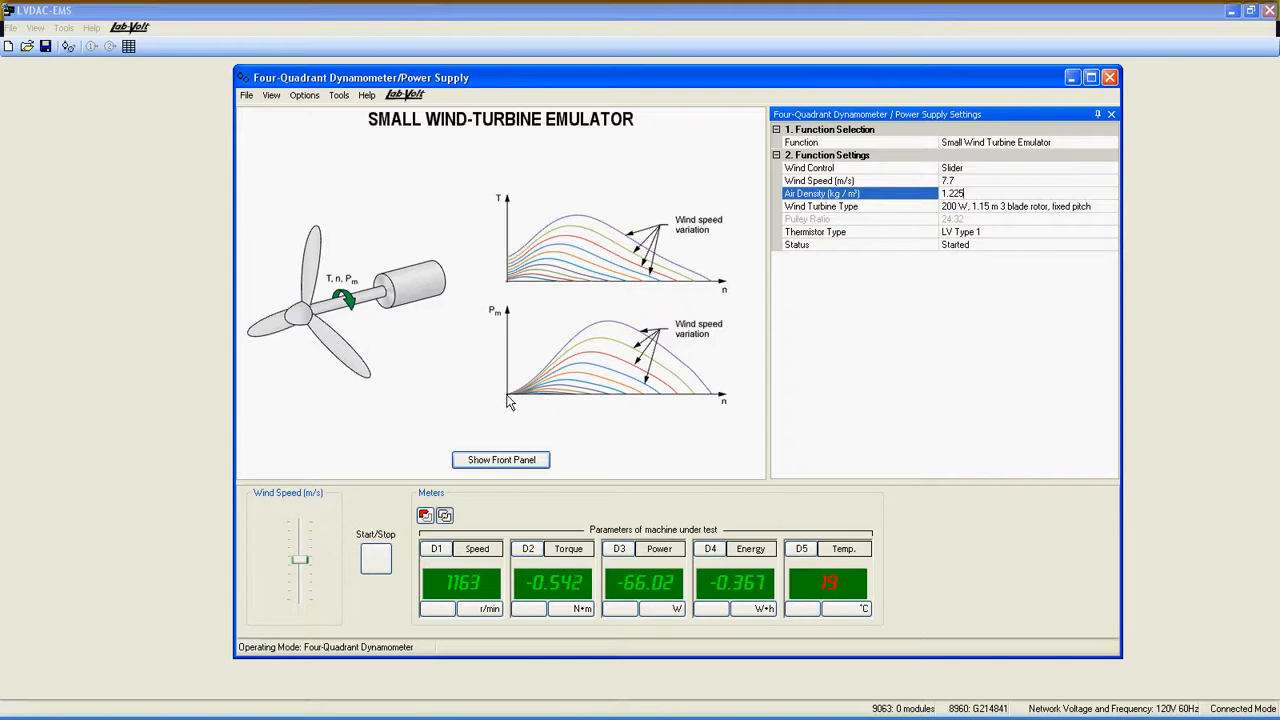
mouse_move(708, 400)
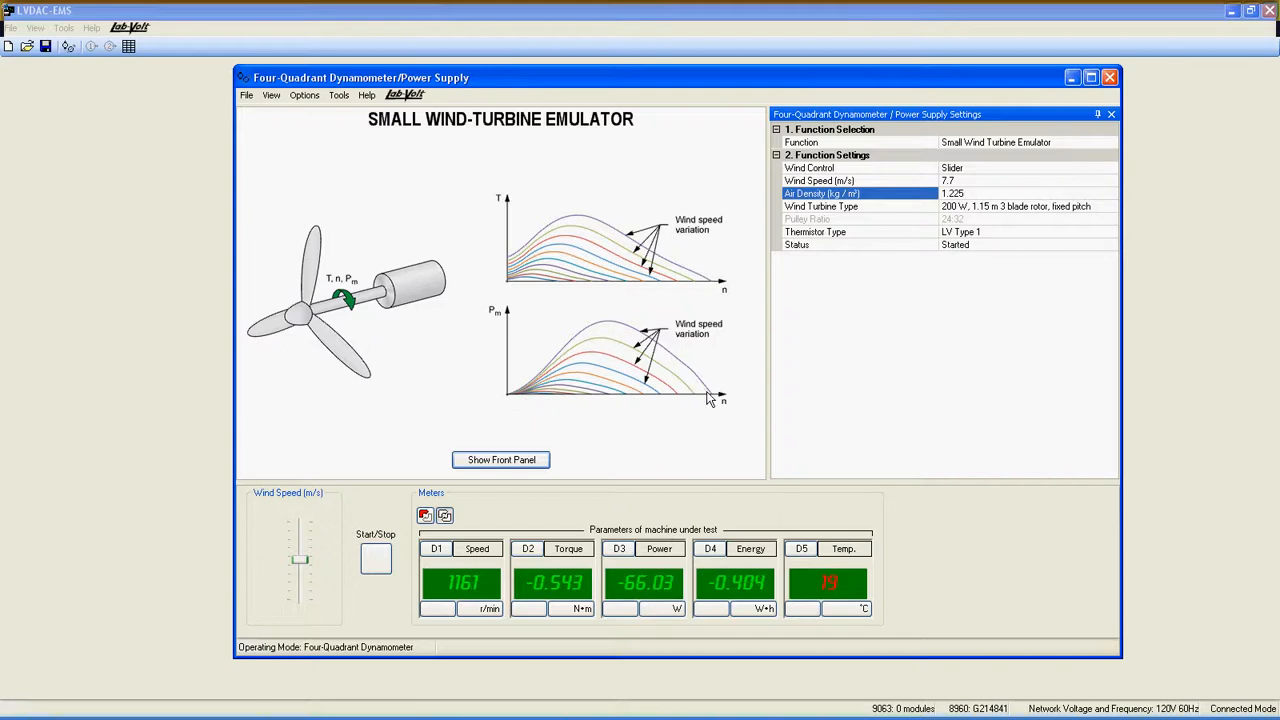